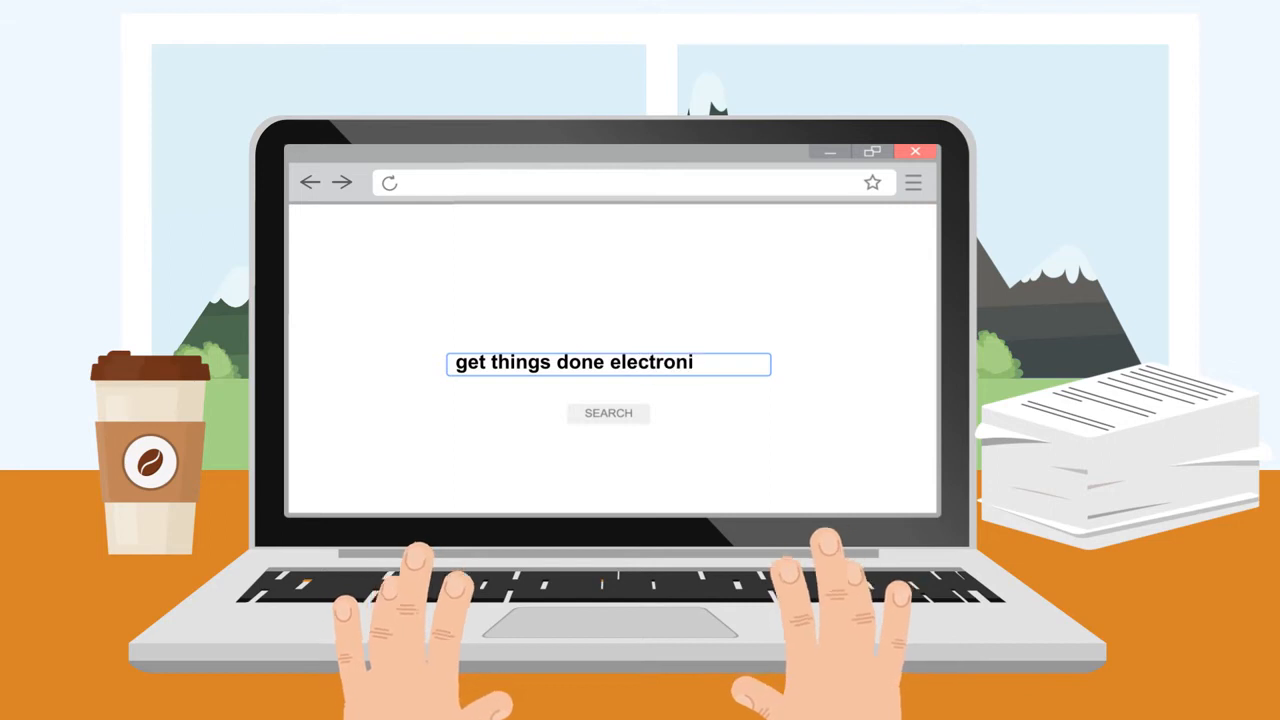
text(cally)
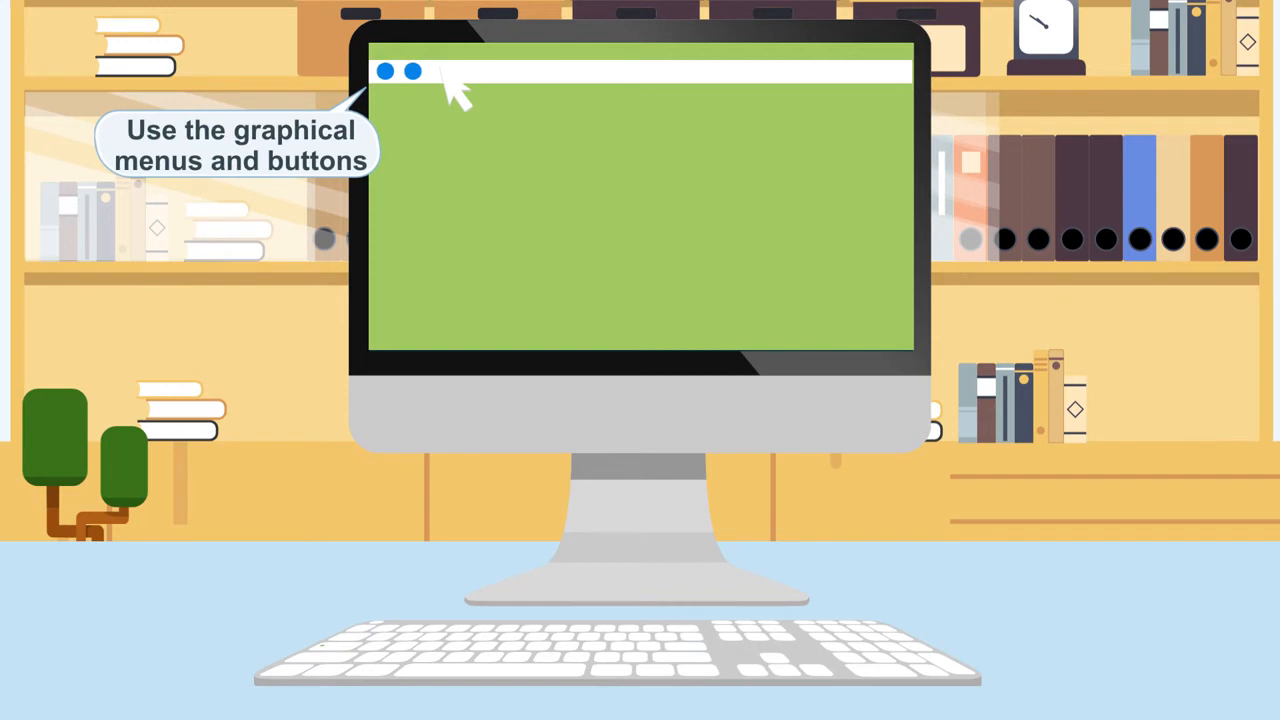
text(Ent)
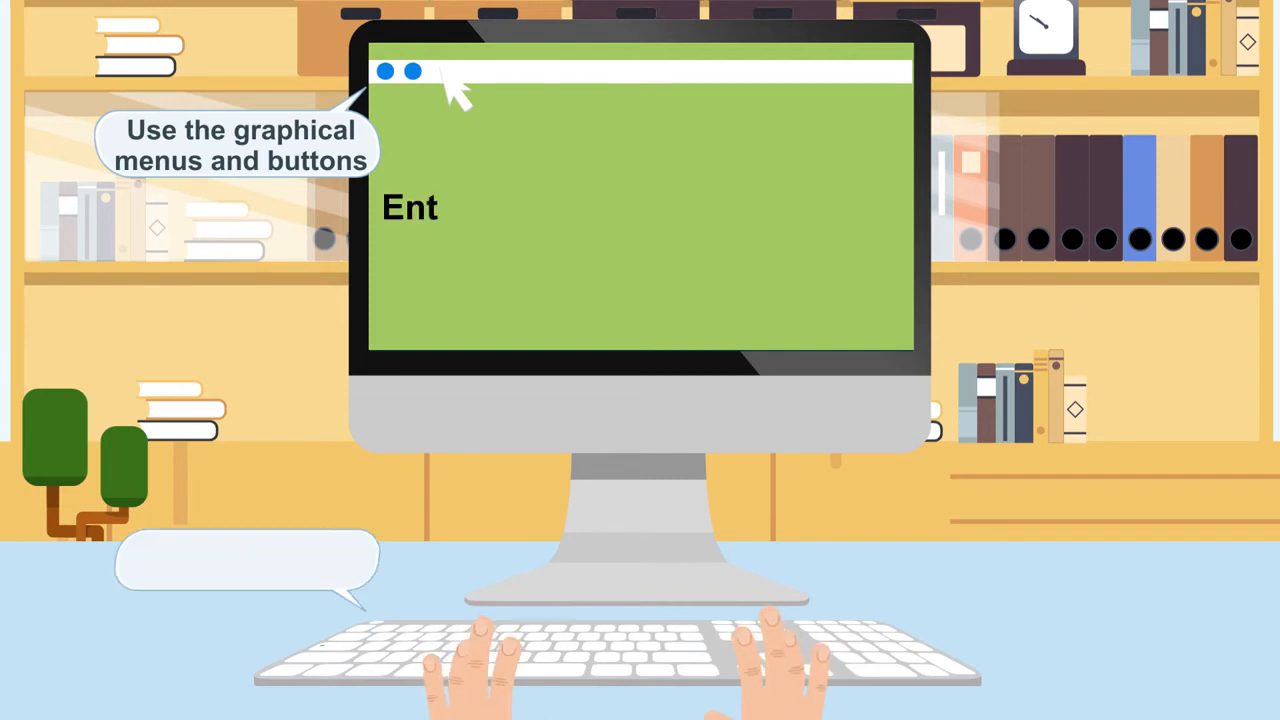